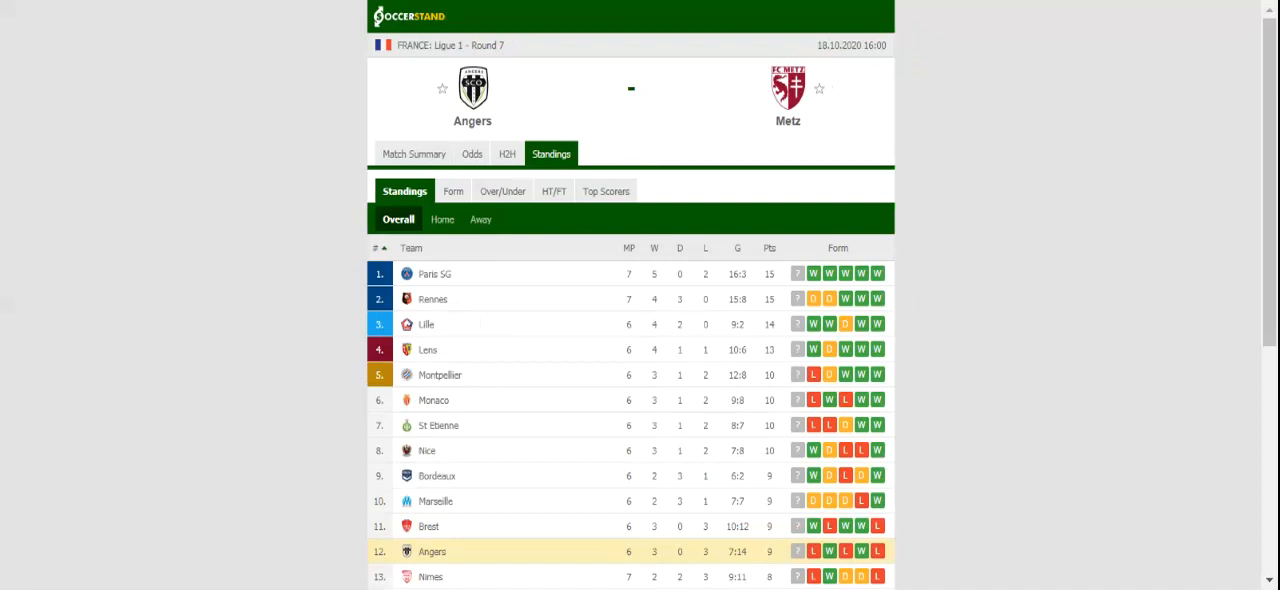
pyautogui.moveTo(528, 147)
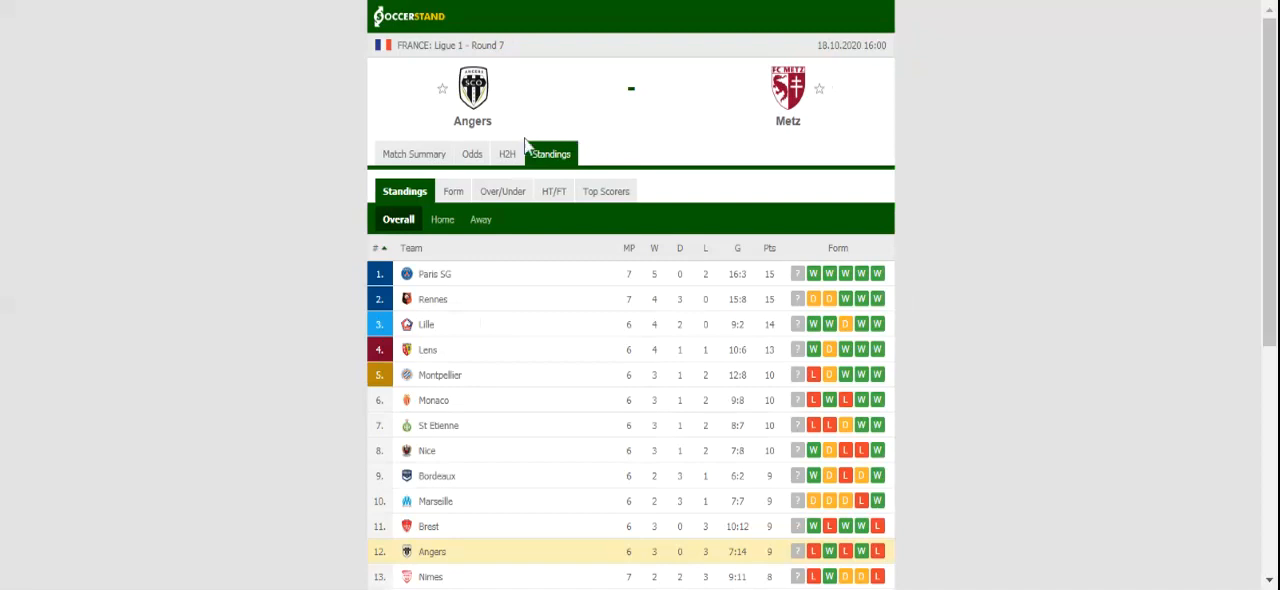
# Review Angers–Metz head-to-head results, then show full-time 1X2 odds from several bookmakers.
pyautogui.click(507, 153)
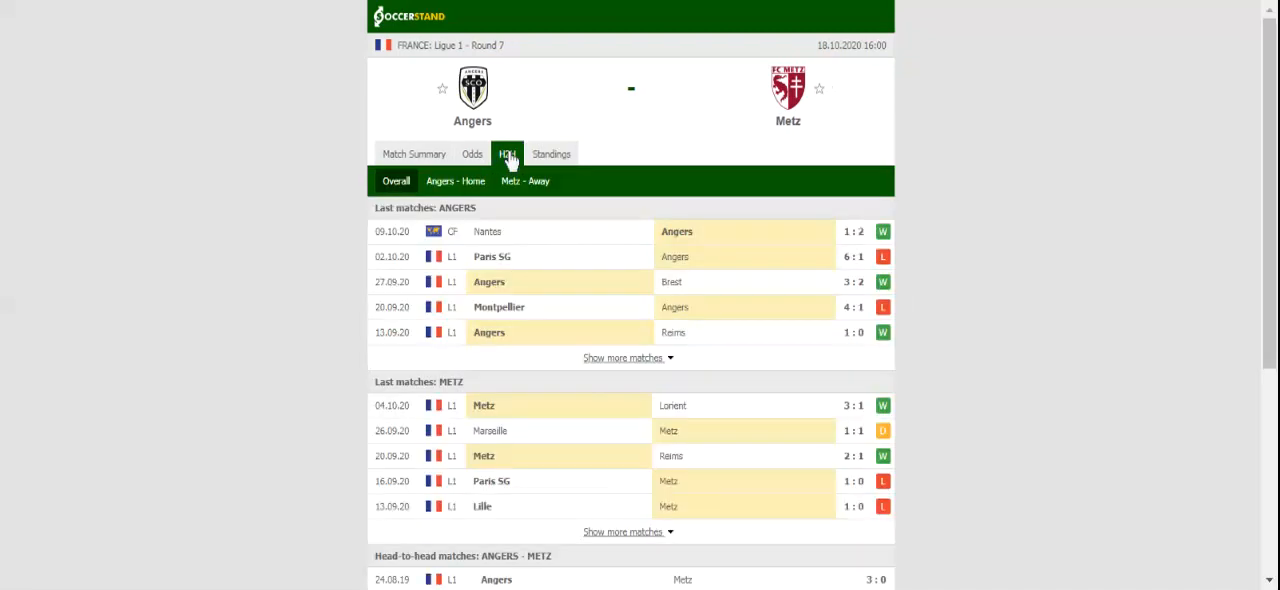
pyautogui.click(507, 153)
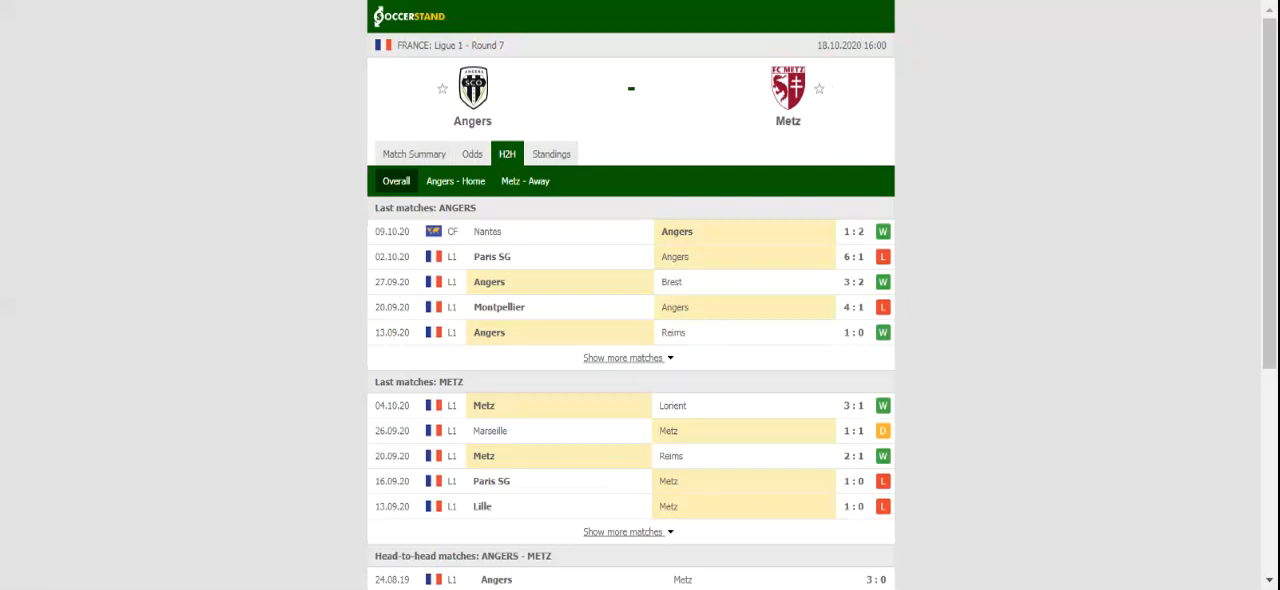
pyautogui.moveTo(434, 143)
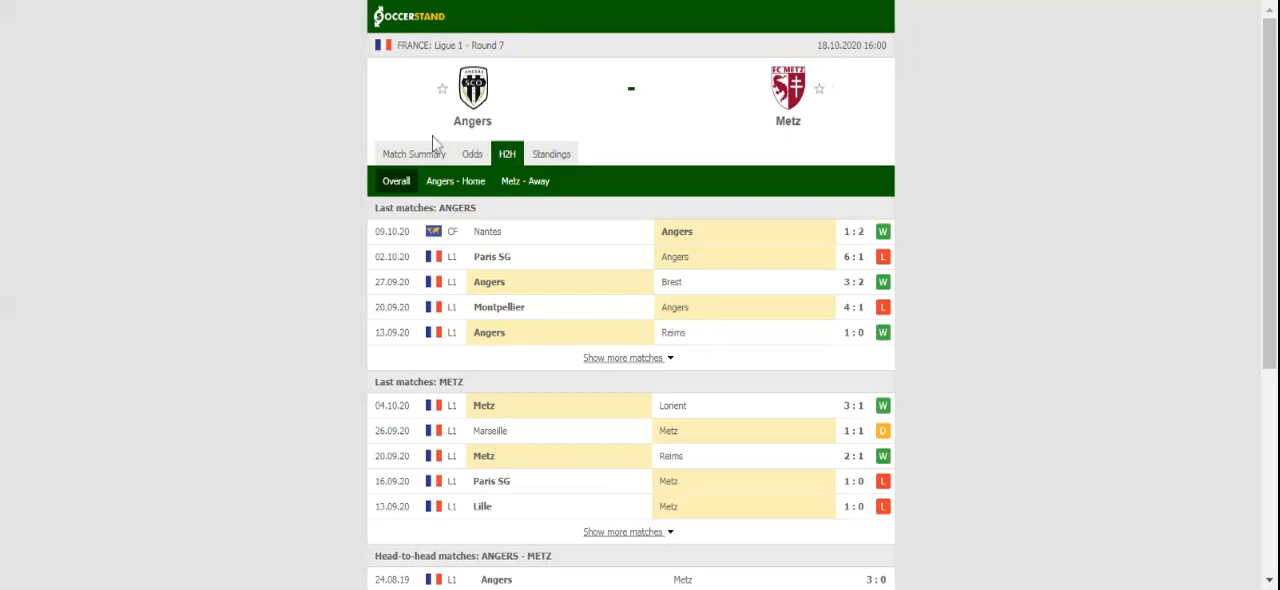
pyautogui.click(471, 153)
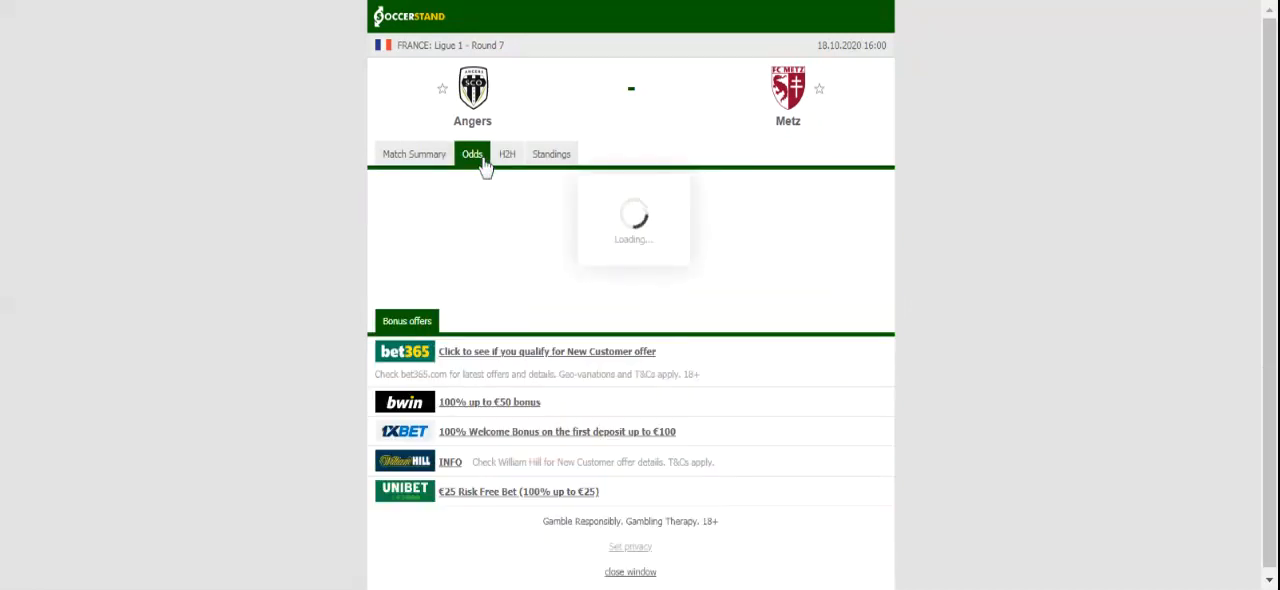
pyautogui.click(472, 153)
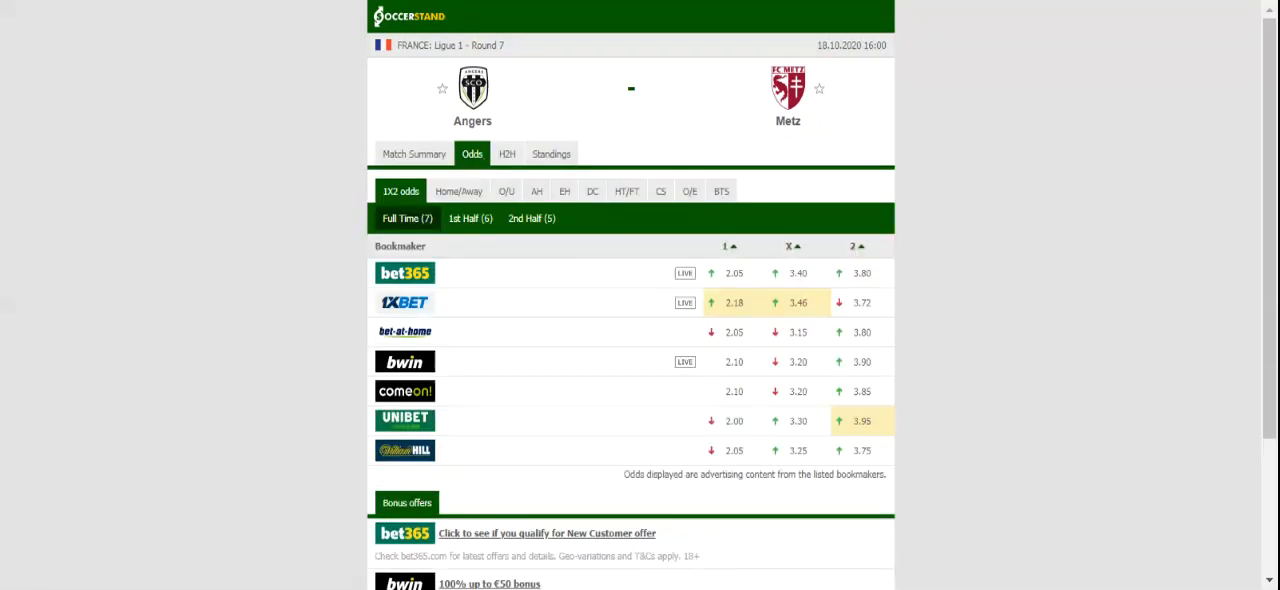